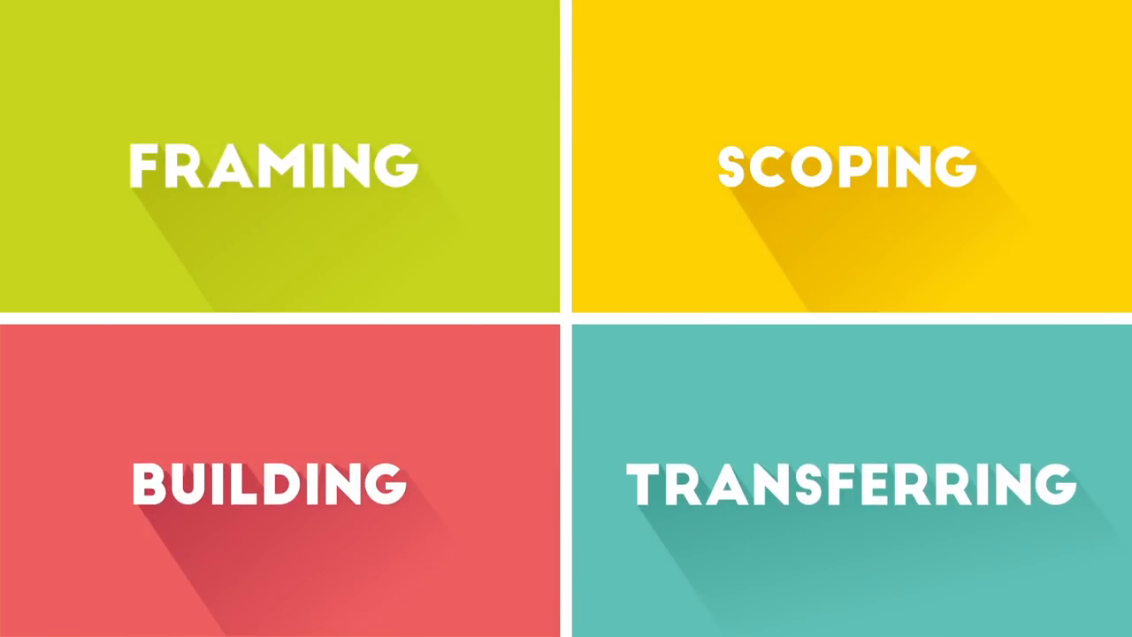
- Advance the presentation to the STEP 1 / FRAMING title slide
{"action": "left_click", "coordinate": [274, 164]}
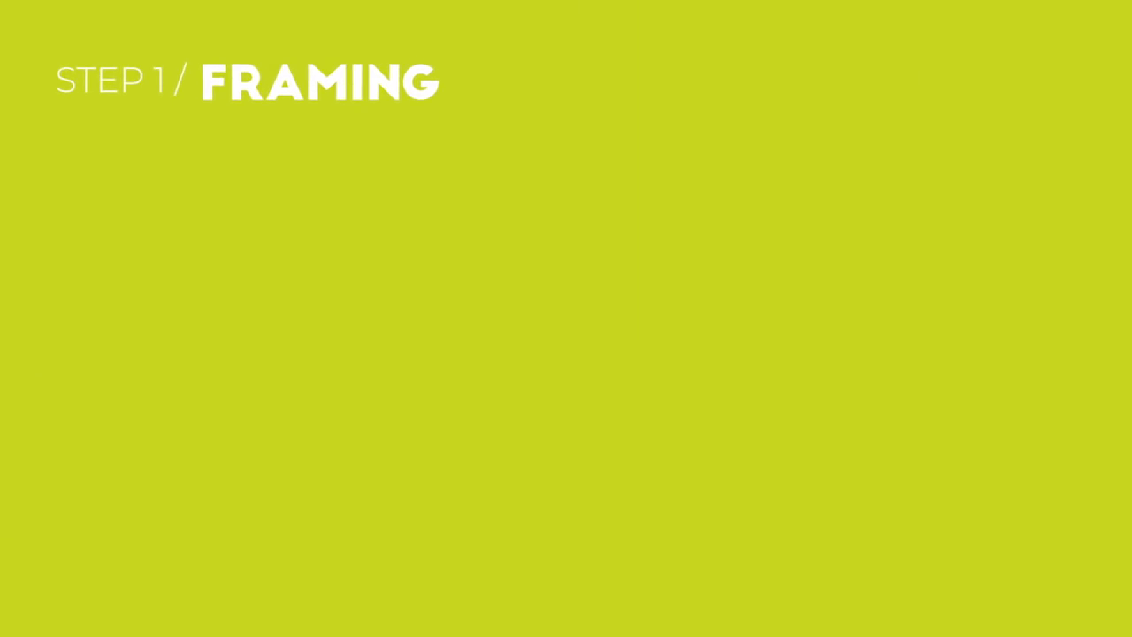